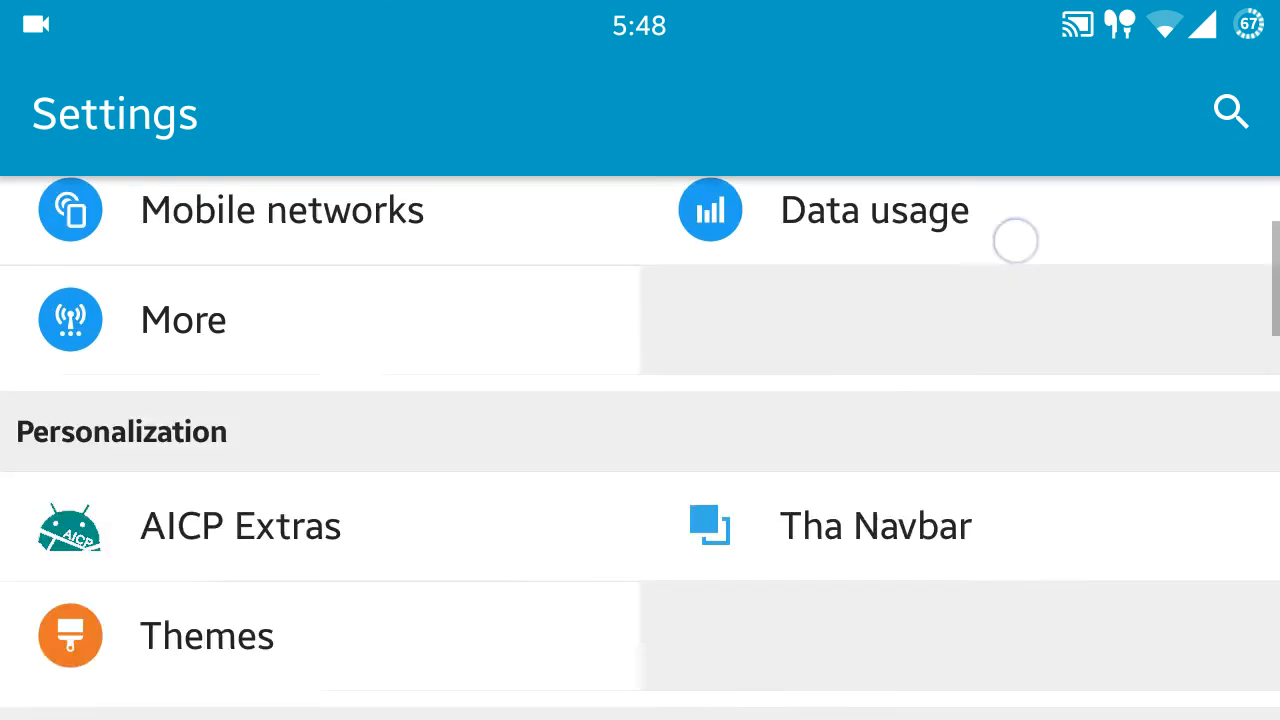
# Check About phone for Android 6.0.1 and AICP 11.0-NIGHTLY, then return home.
pyautogui.scroll(-3)
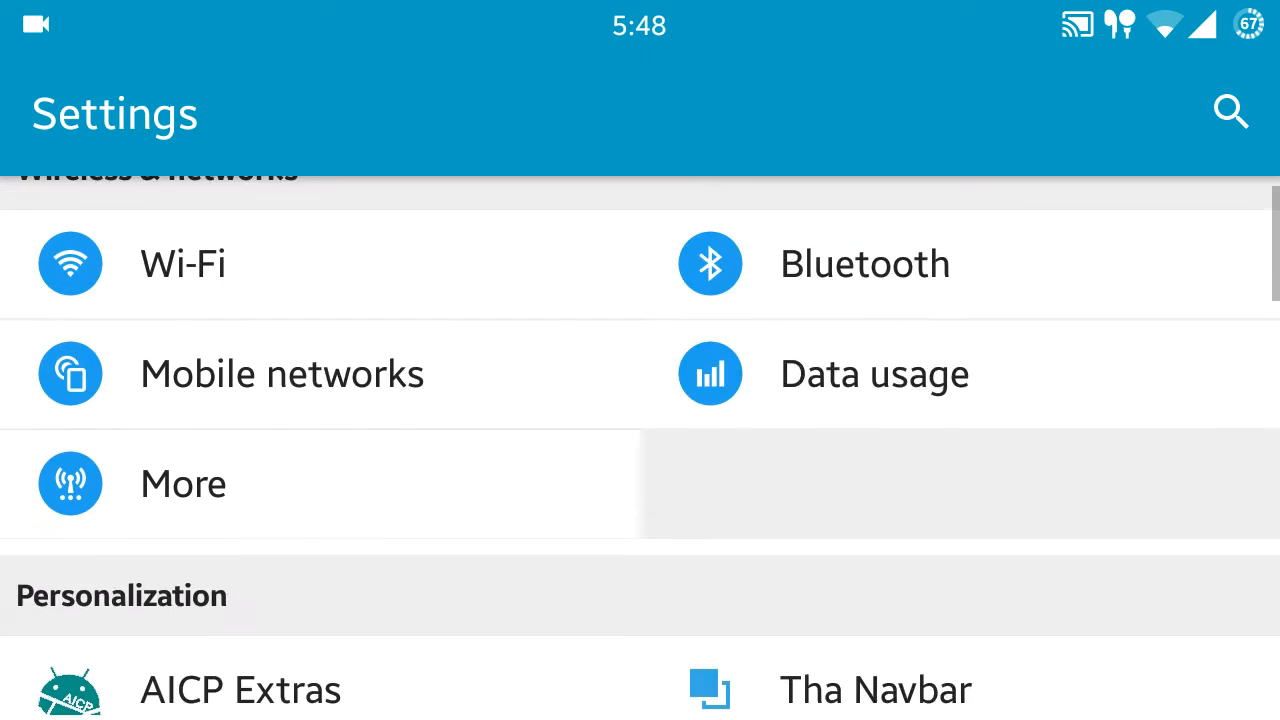
pyautogui.scroll(-3)
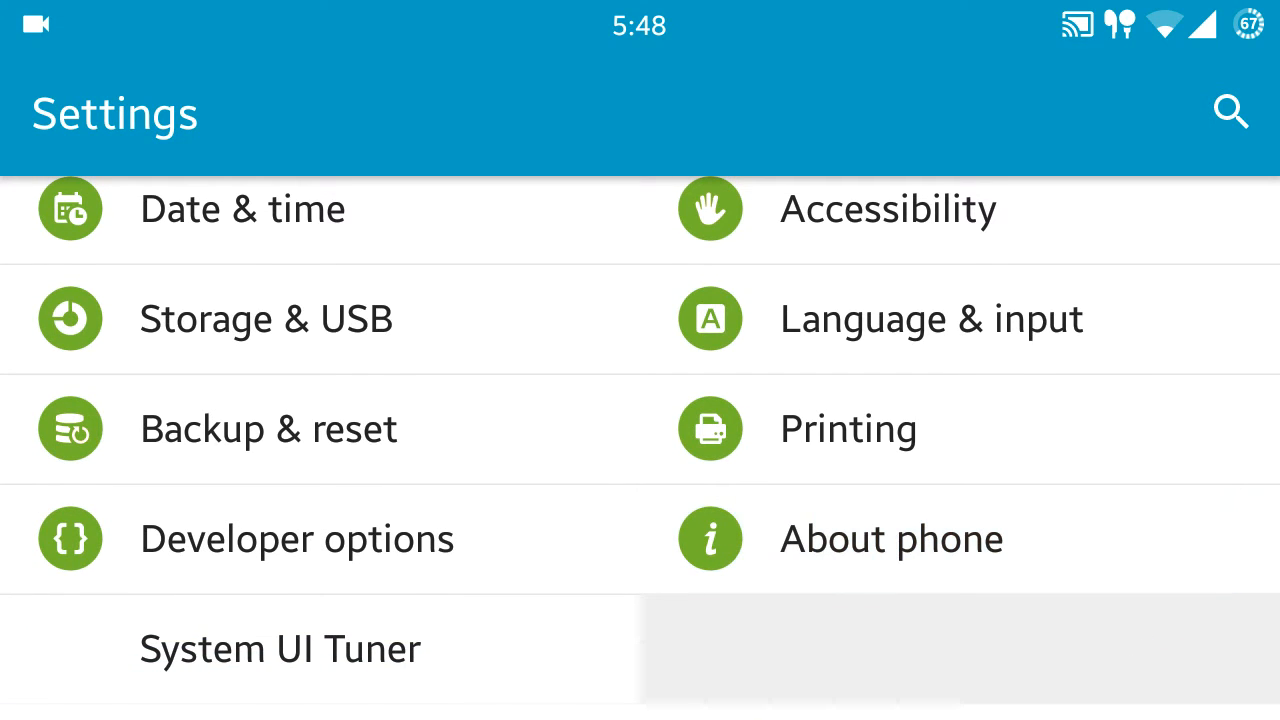
pyautogui.click(890, 538)
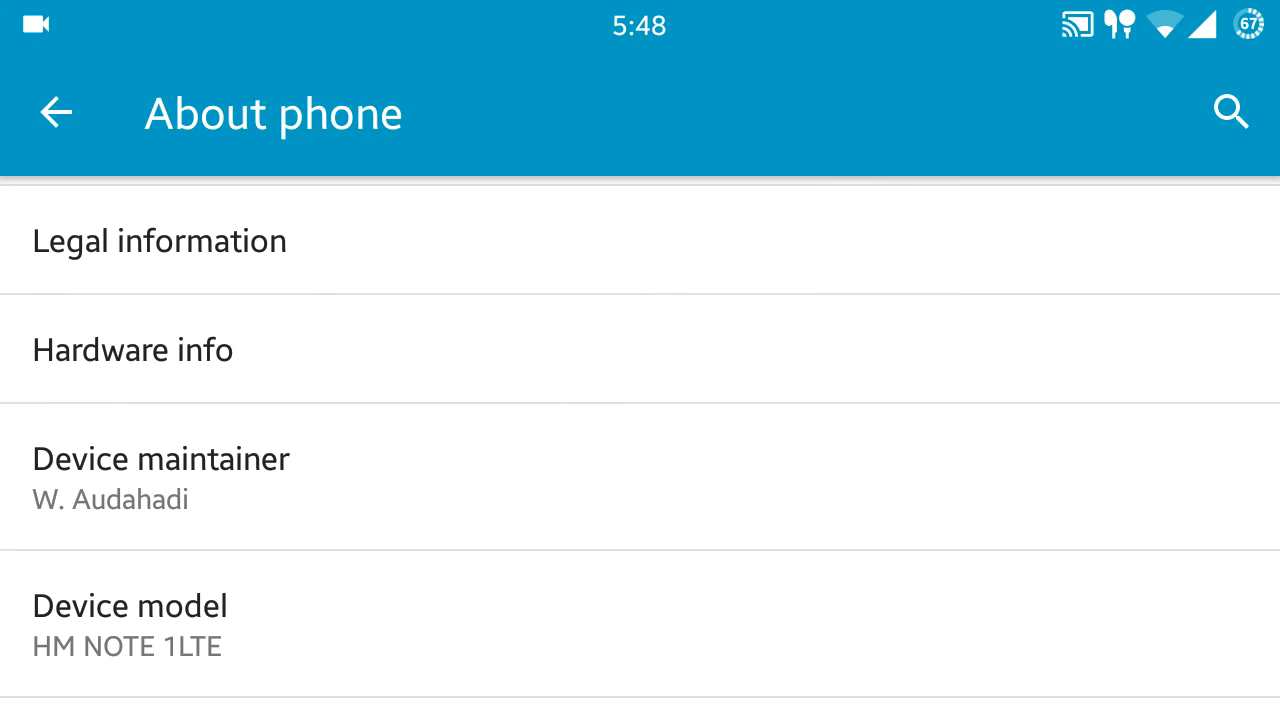
pyautogui.scroll(-3)
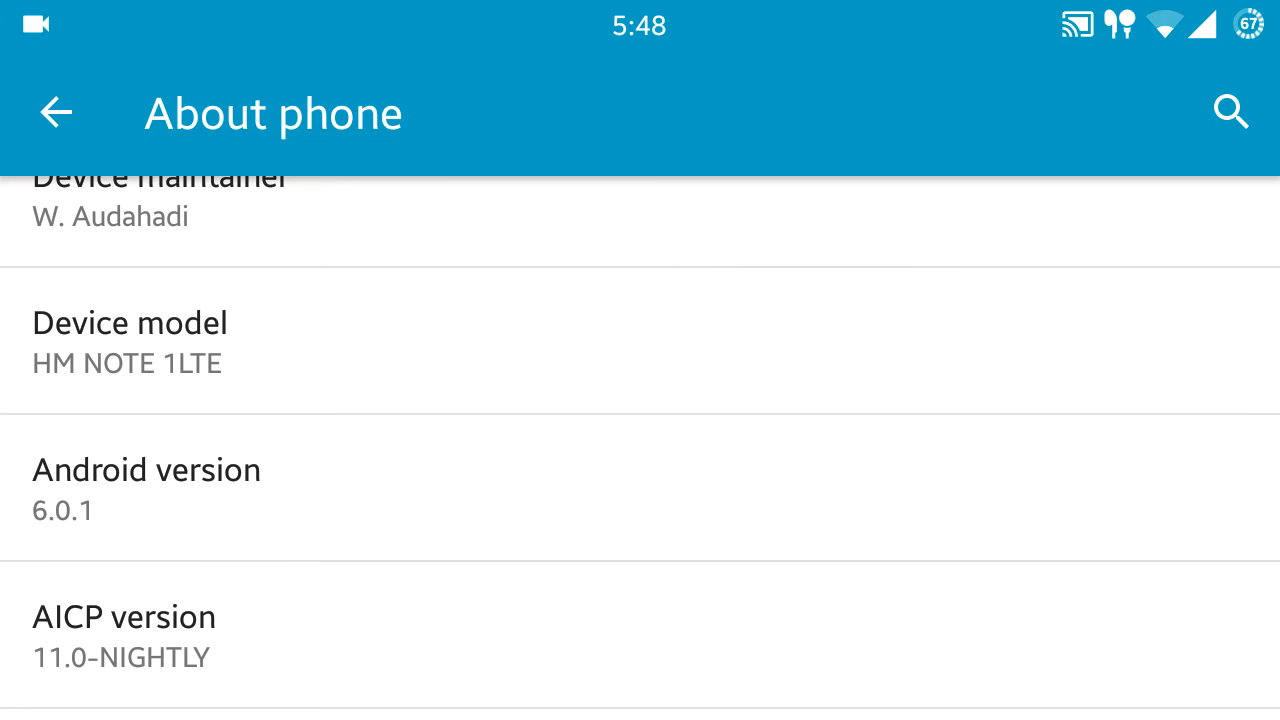
pyautogui.scroll(-3)
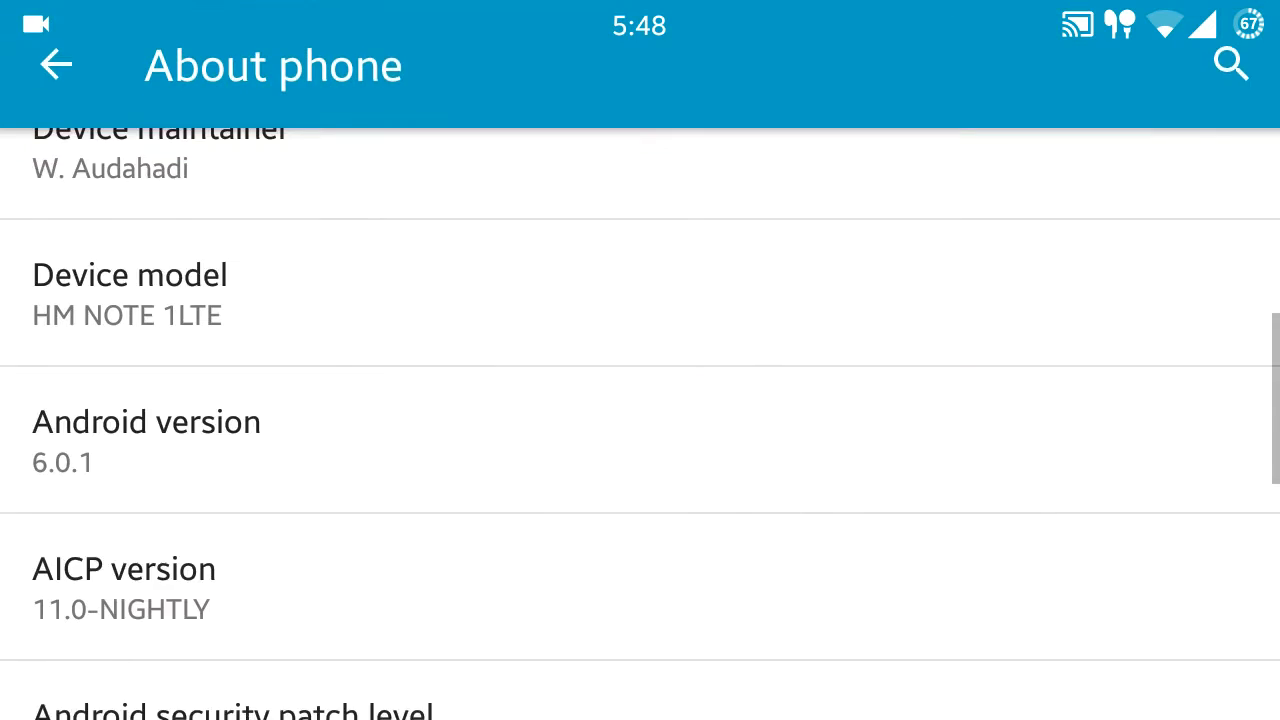
pyautogui.click(55, 63)
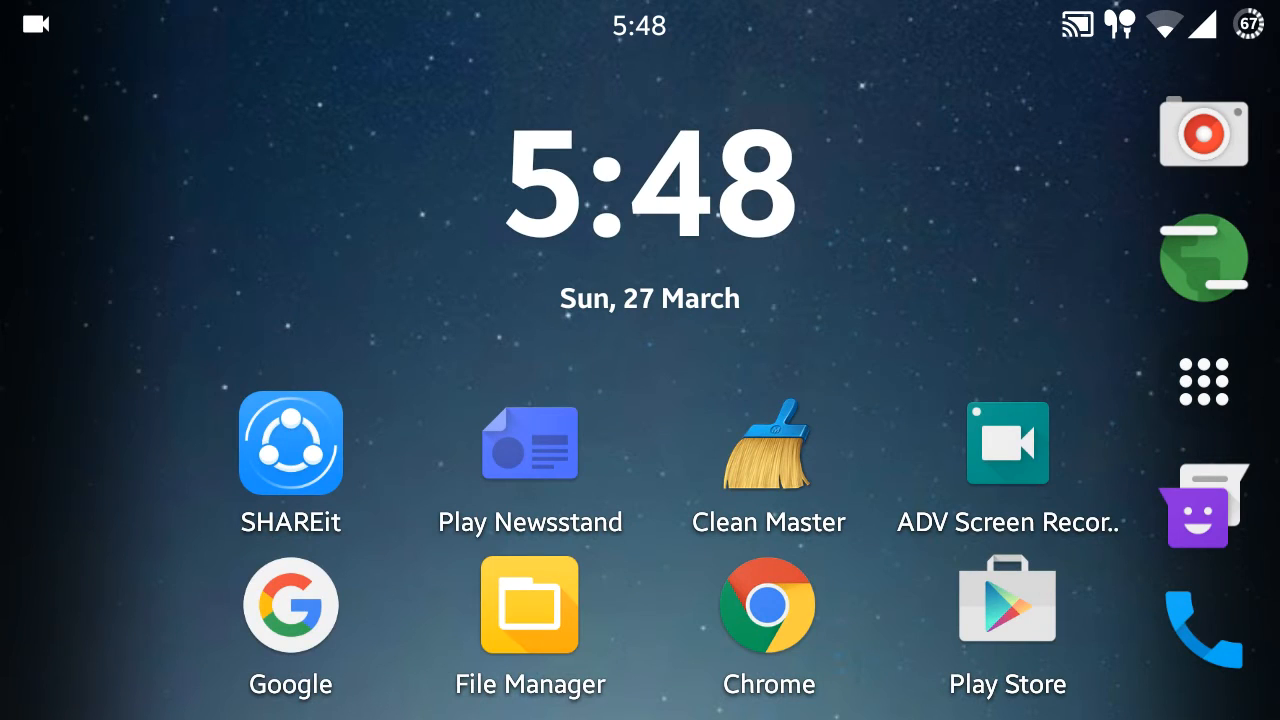
# Check AICP OTA, which reports ROM 11.0 NIGHTLY0 up to date, and return to the app drawer.
pyautogui.click(1204, 381)
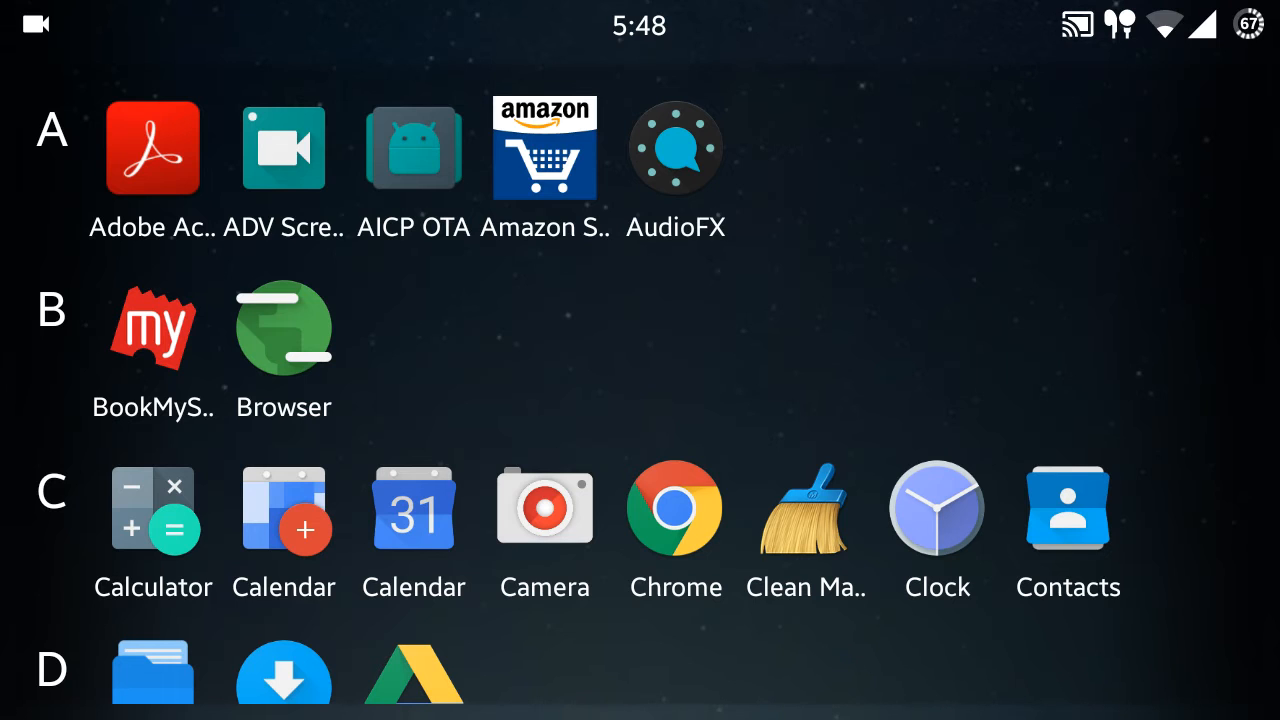
pyautogui.click(413, 148)
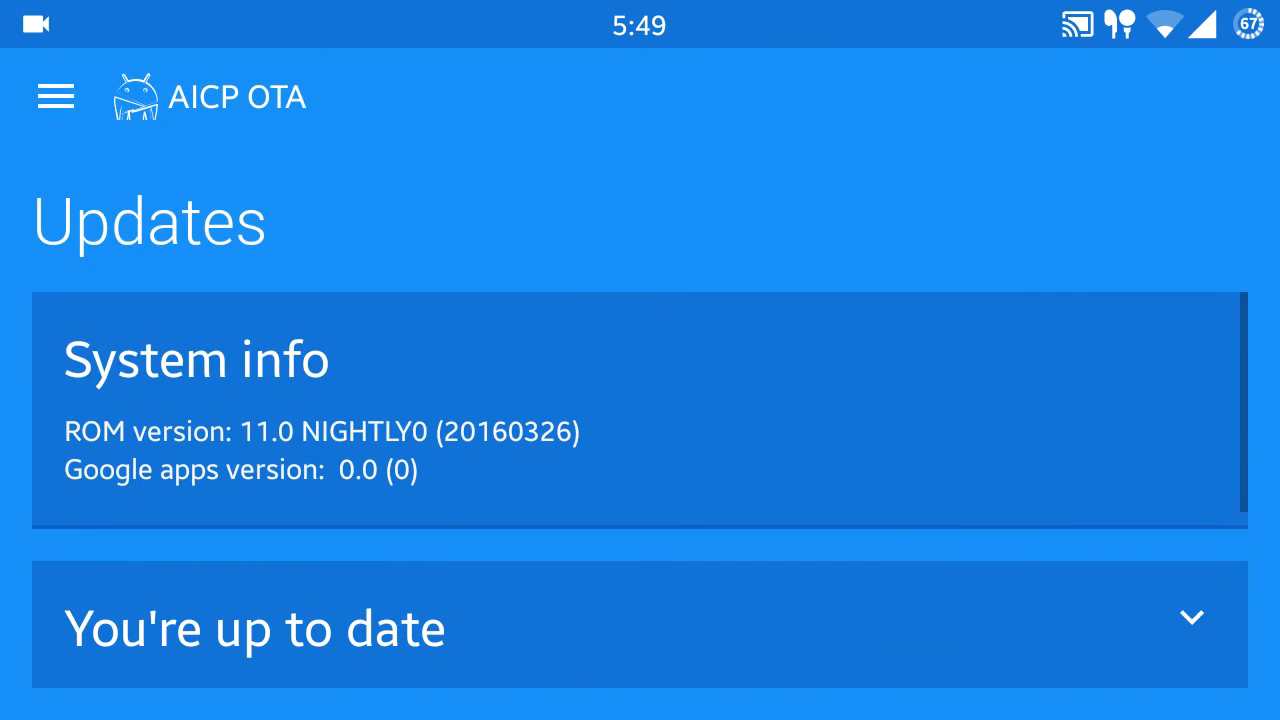
pyautogui.click(640, 628)
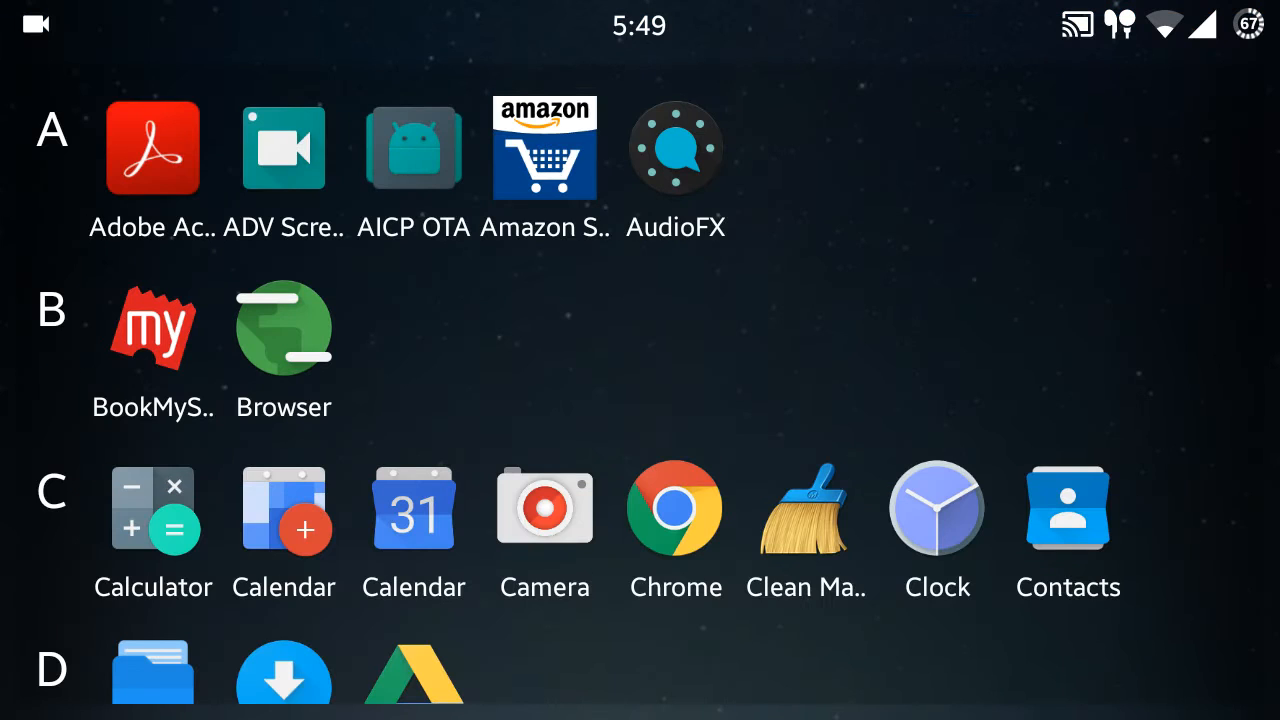
pyautogui.click(283, 148)
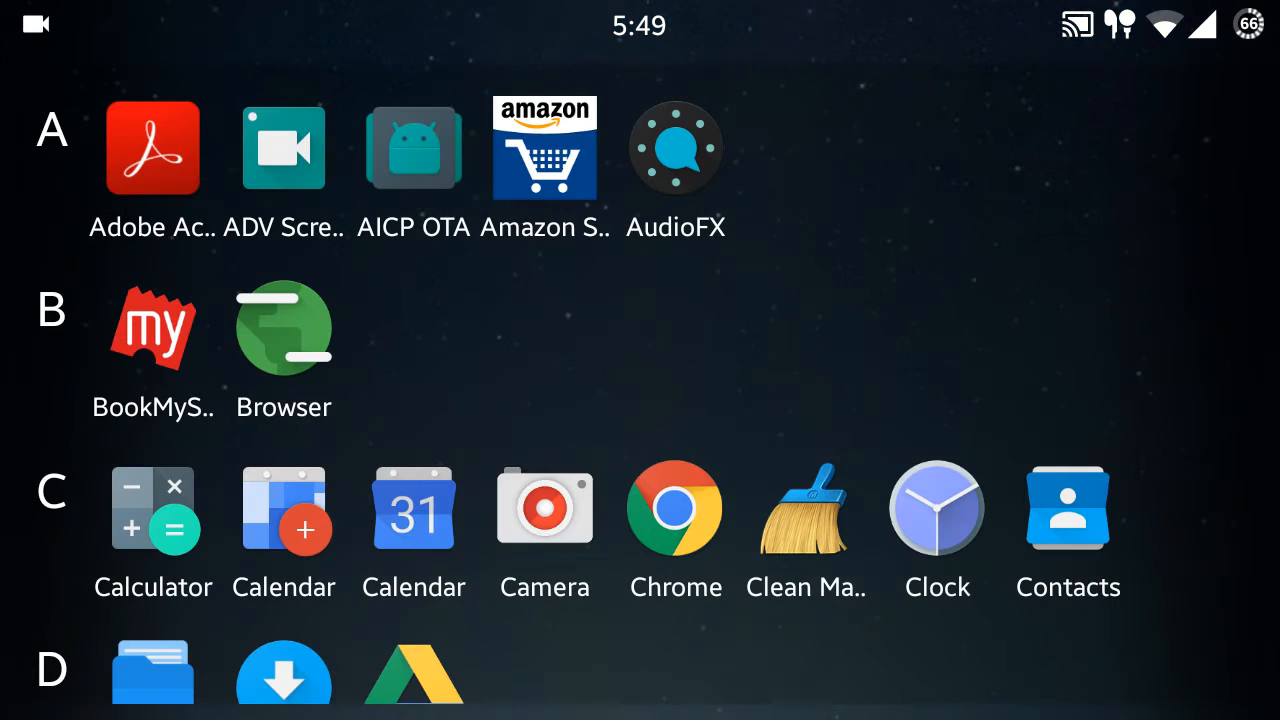
# Scroll the app drawer from the M apps down to the S apps.
pyautogui.scroll(-3)
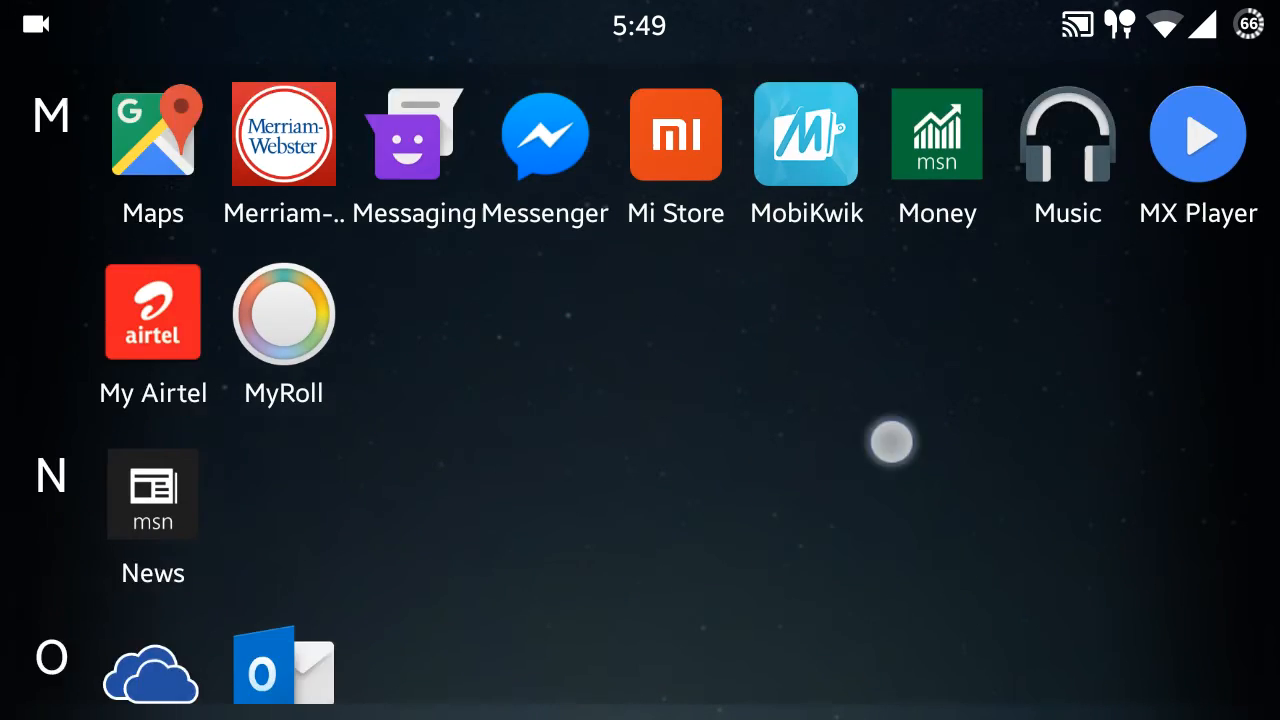
pyautogui.scroll(-3)
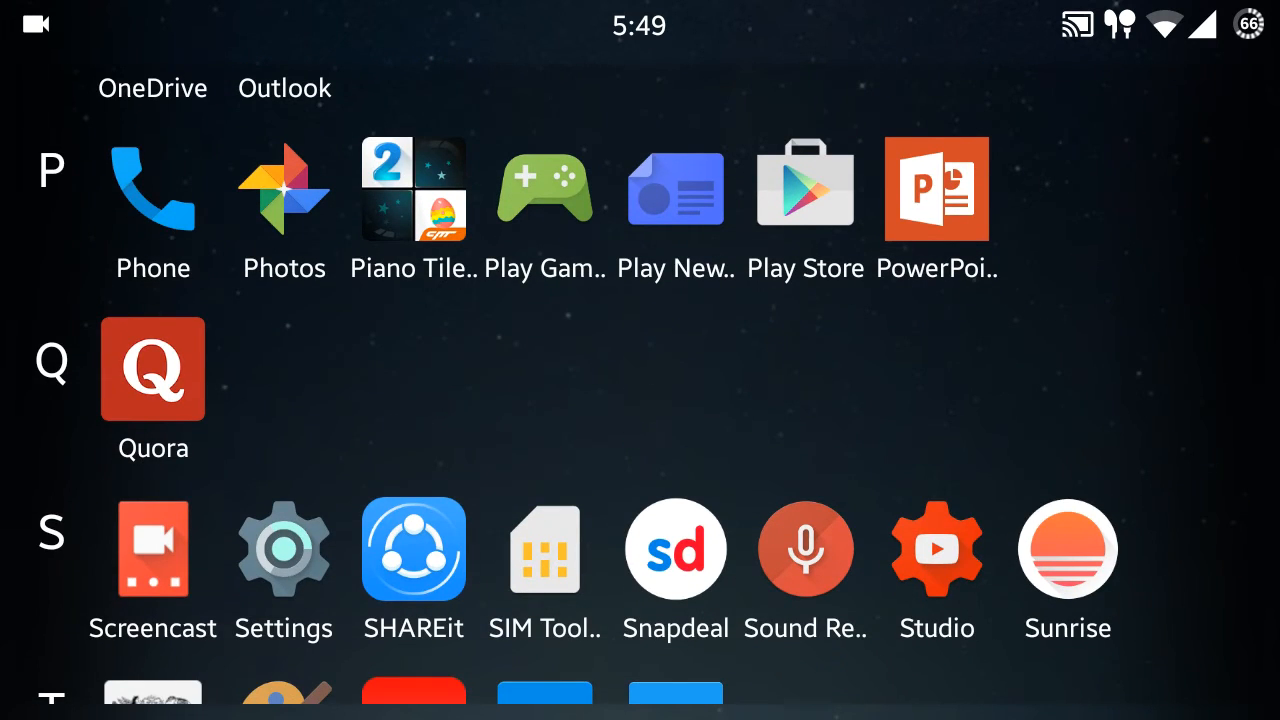
pyautogui.scroll(-3)
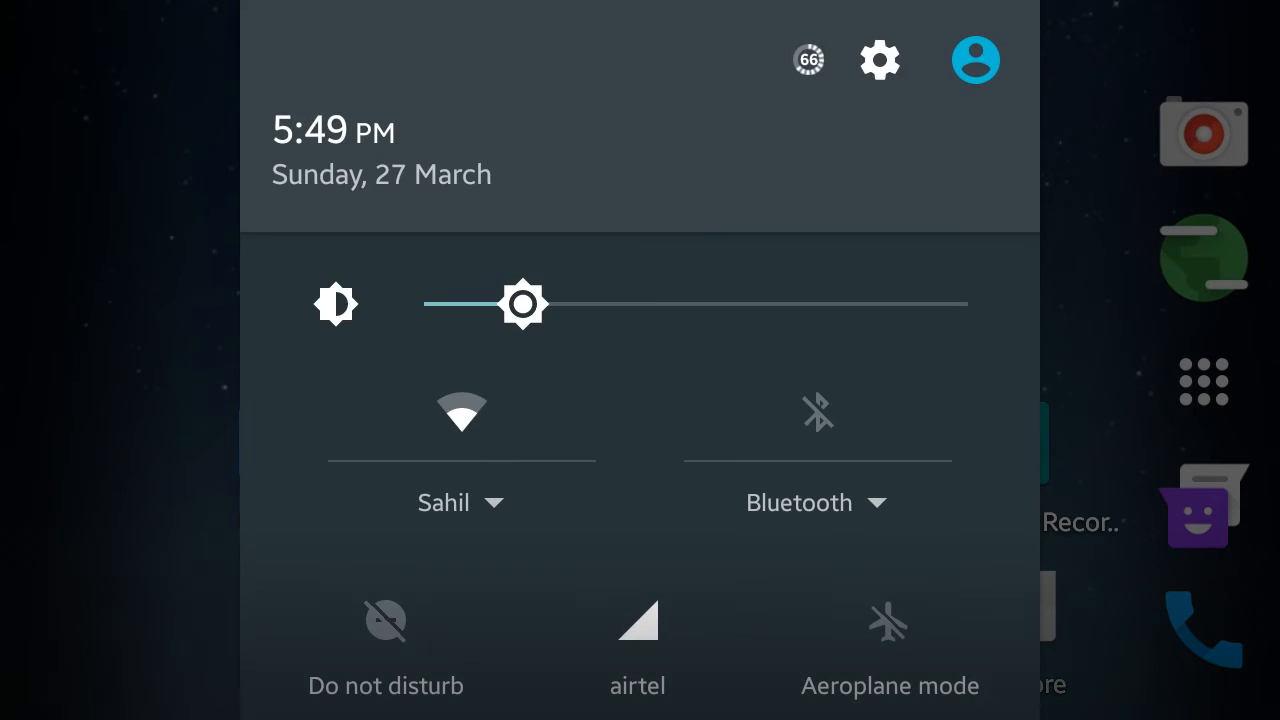
# Open the Settings Apps list and scroll down to Excel, Facebook and File Manager.
pyautogui.click(879, 59)
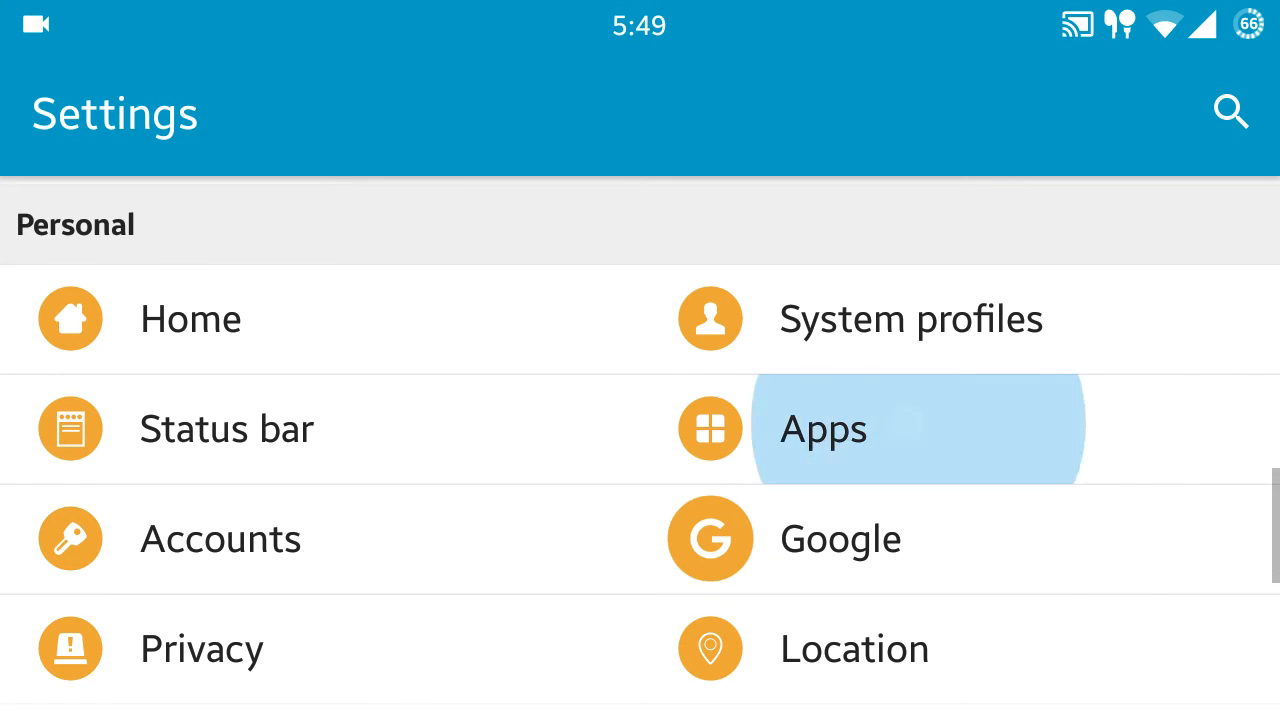
pyautogui.click(822, 428)
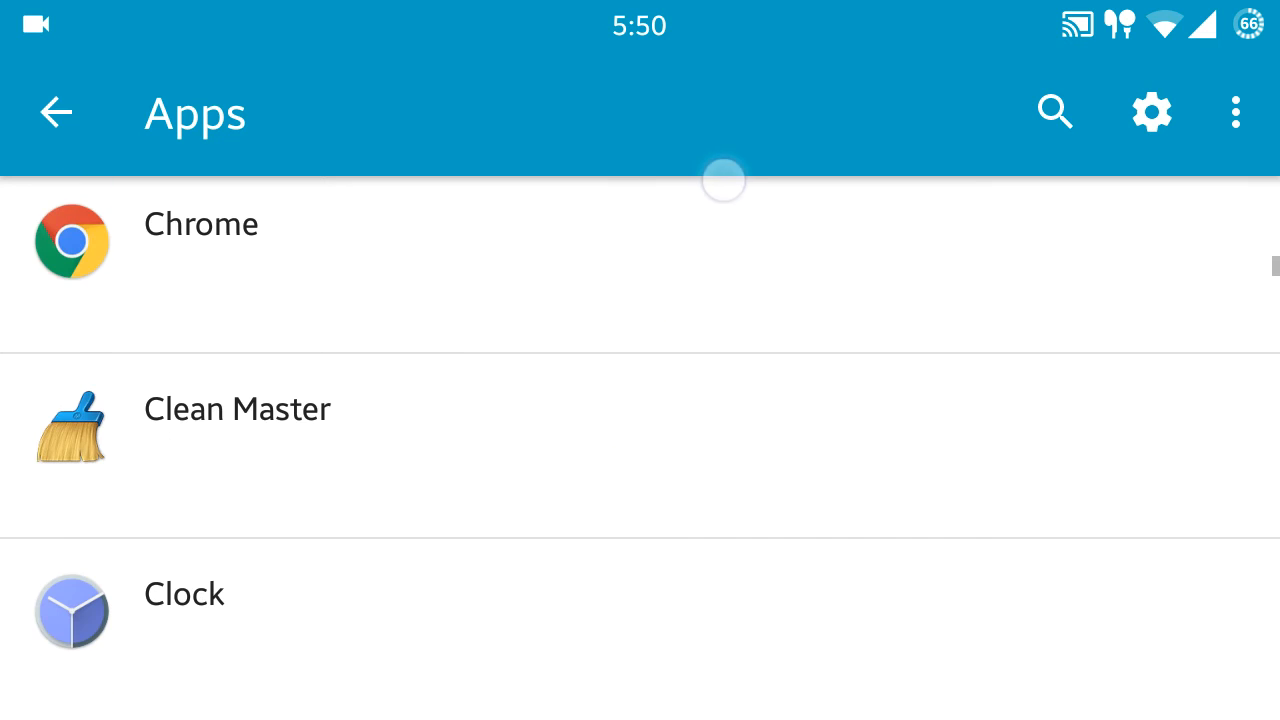
pyautogui.scroll(-3)
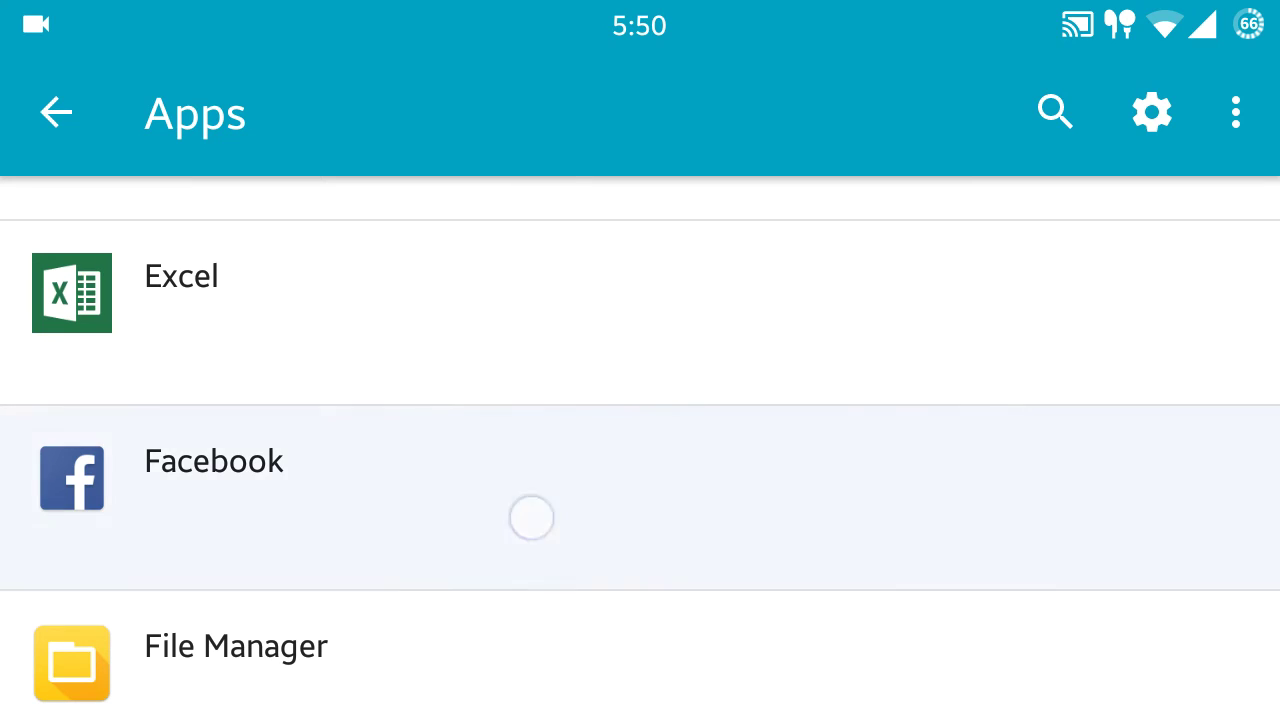
# Toggle Facebook's Calendar permission, review its other permissions, and leave Settings.
pyautogui.click(213, 461)
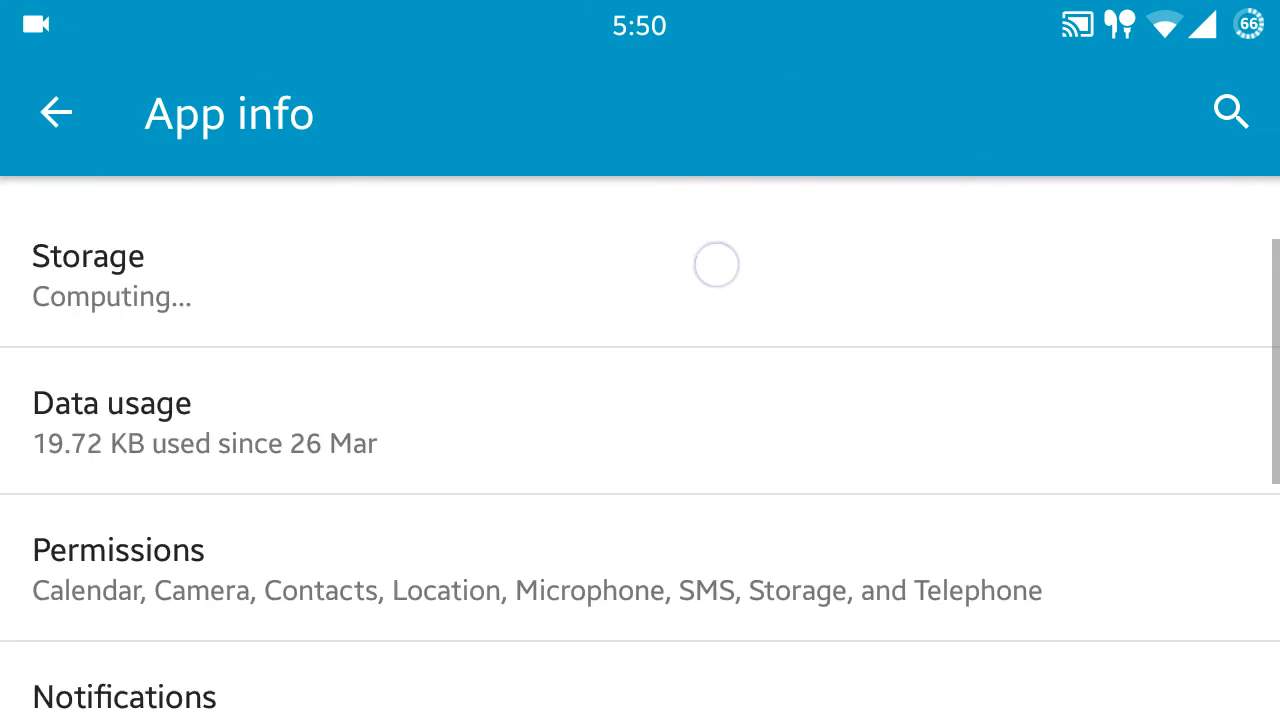
pyautogui.scroll(-3)
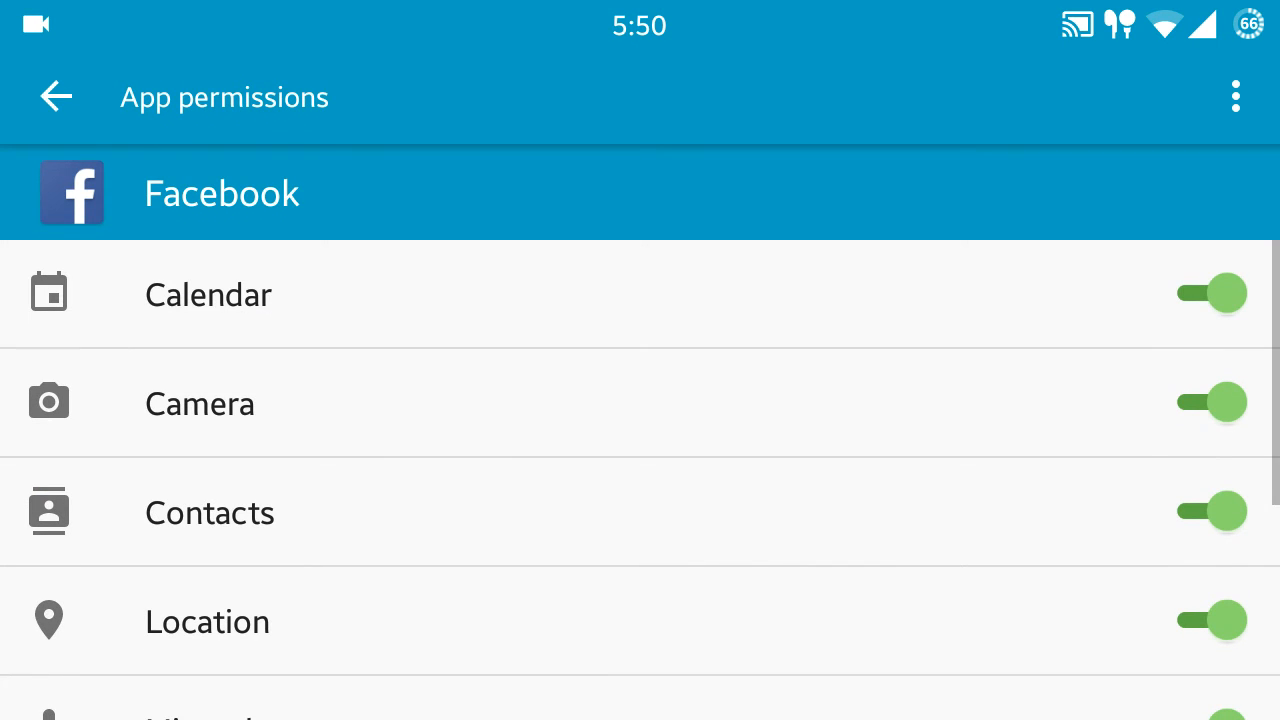
pyautogui.click(1210, 293)
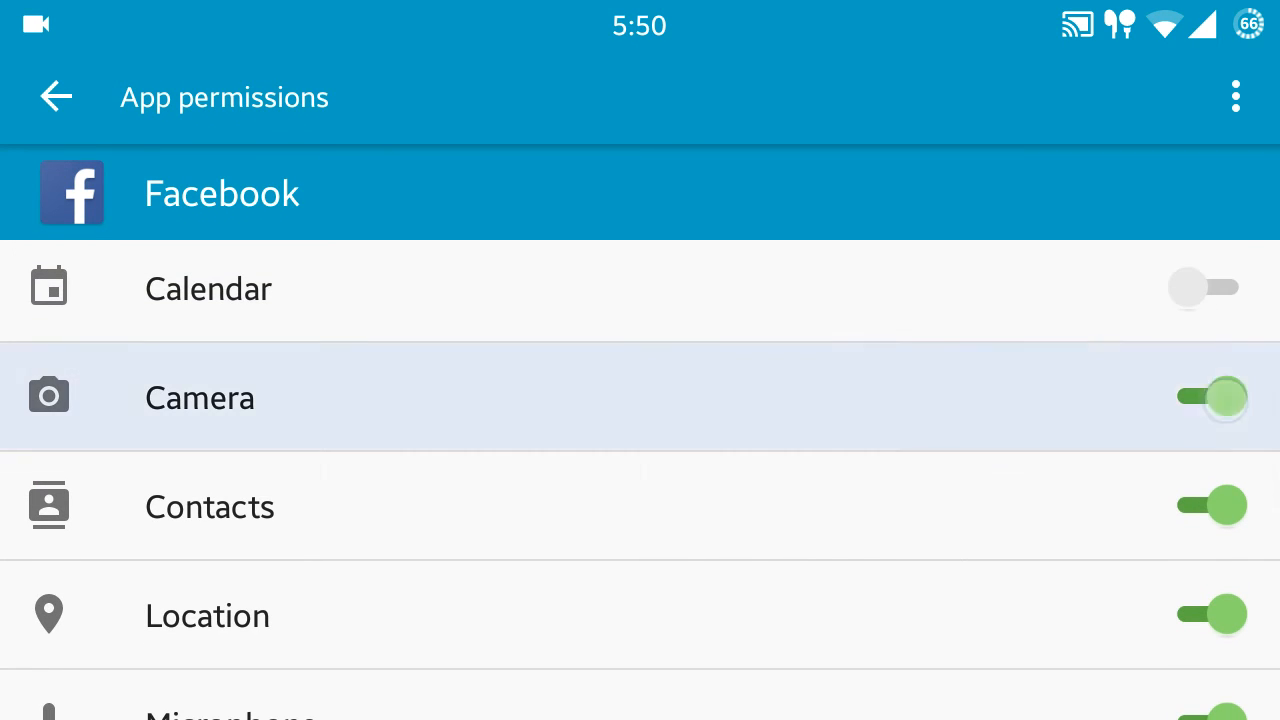
pyautogui.scroll(-3)
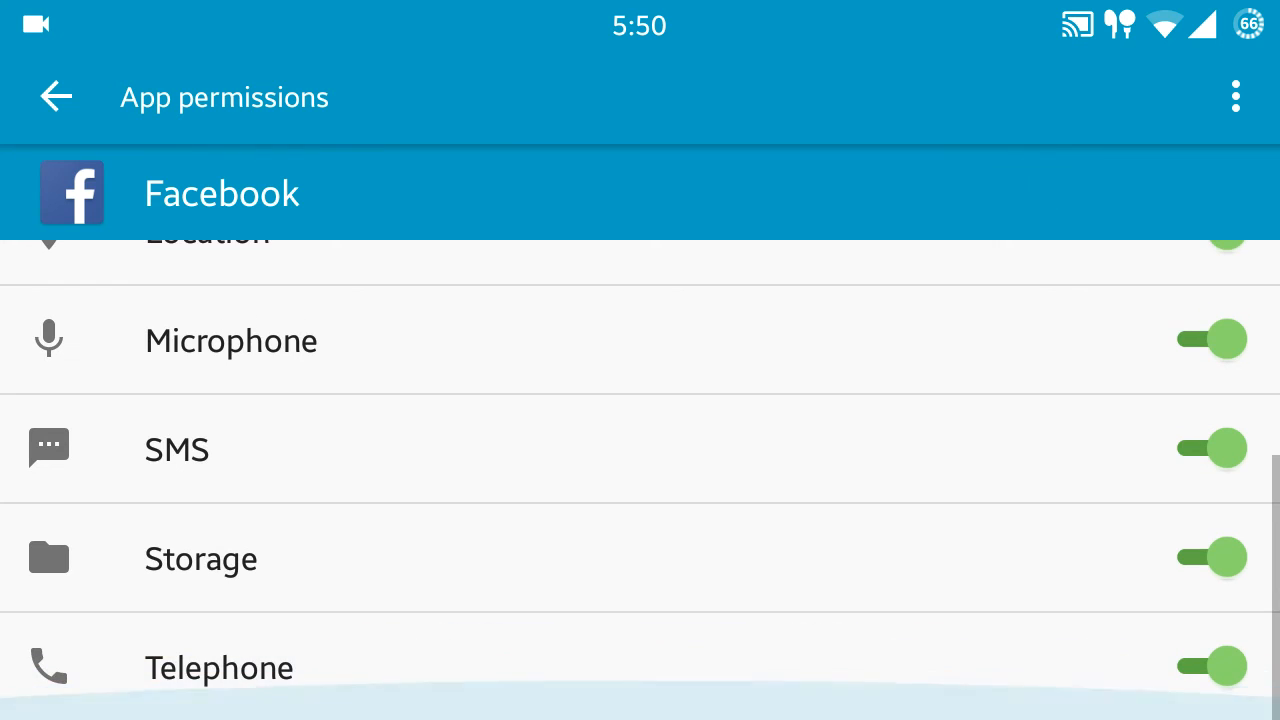
pyautogui.click(55, 97)
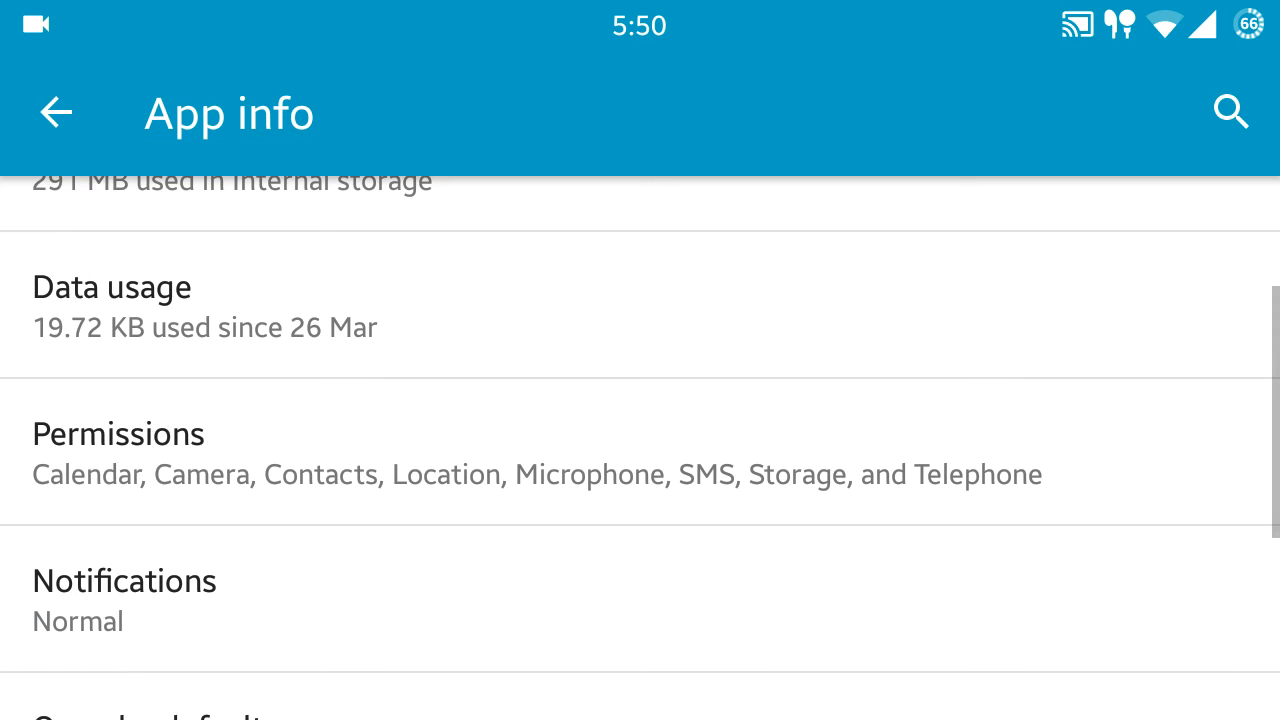
pyautogui.click(55, 111)
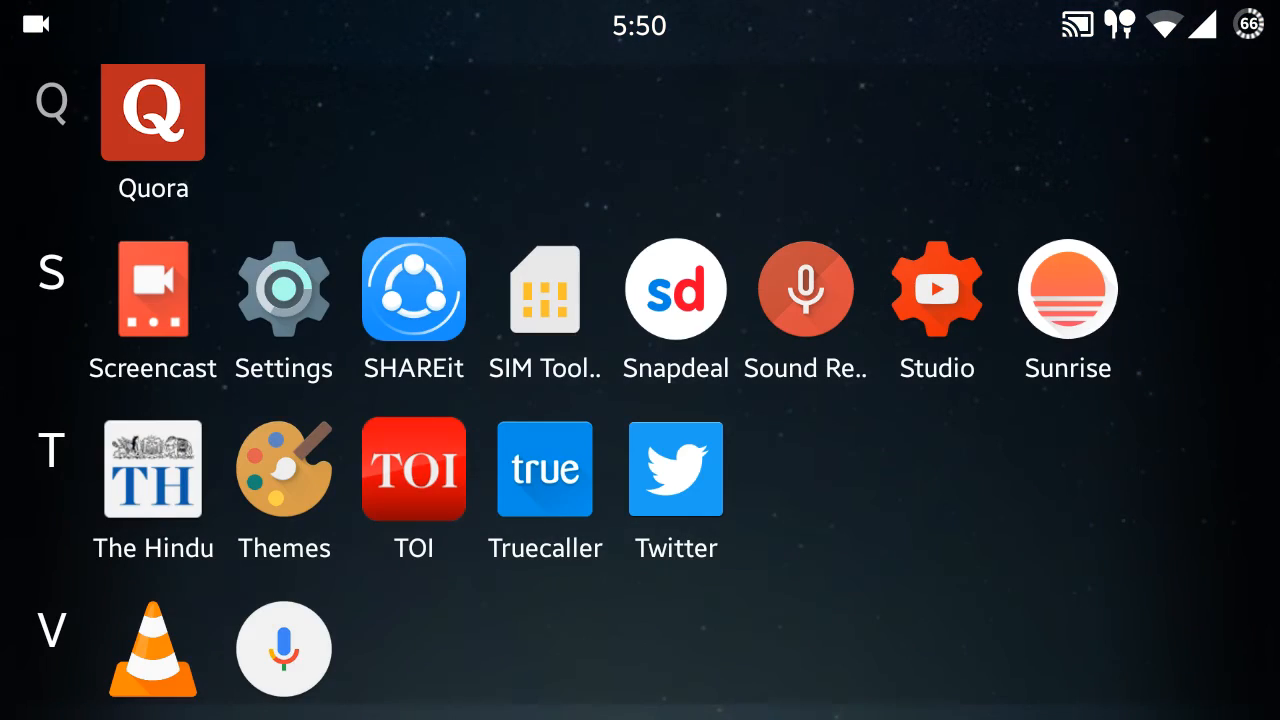
# Scroll the app drawer back up to the A–D apps and close it to the home screen.
pyautogui.scroll(3)
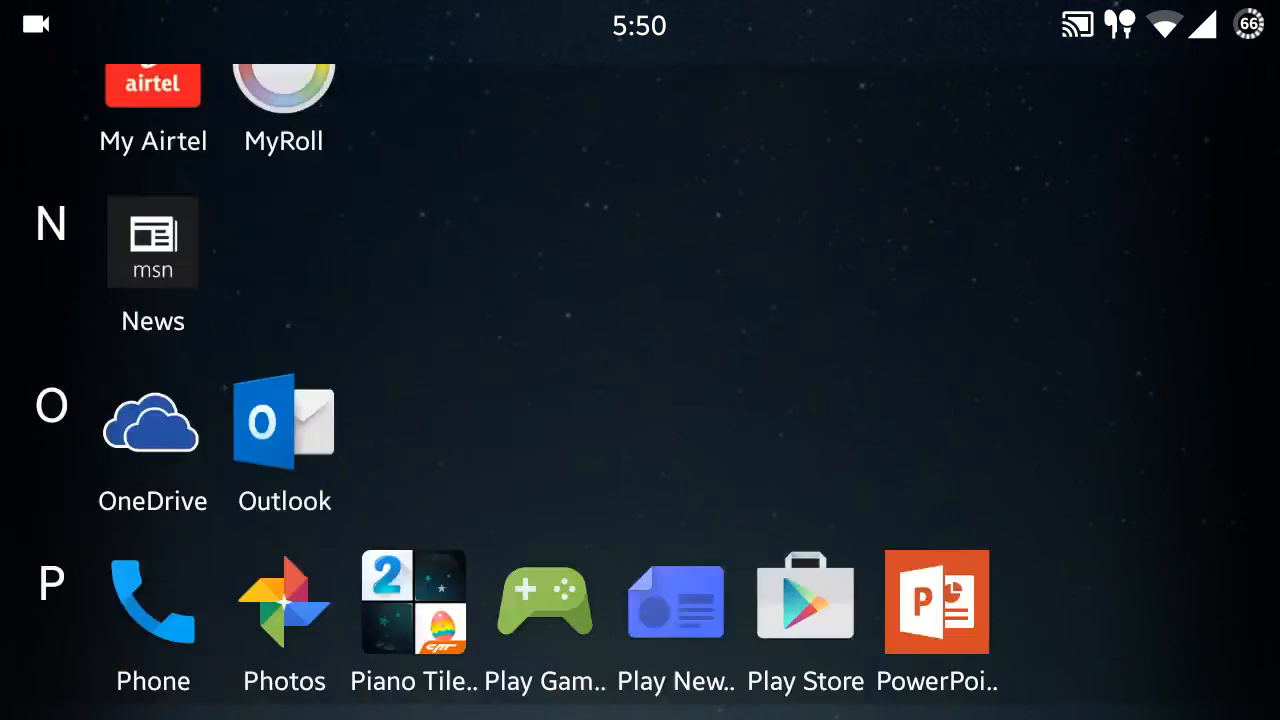
pyautogui.scroll(3)
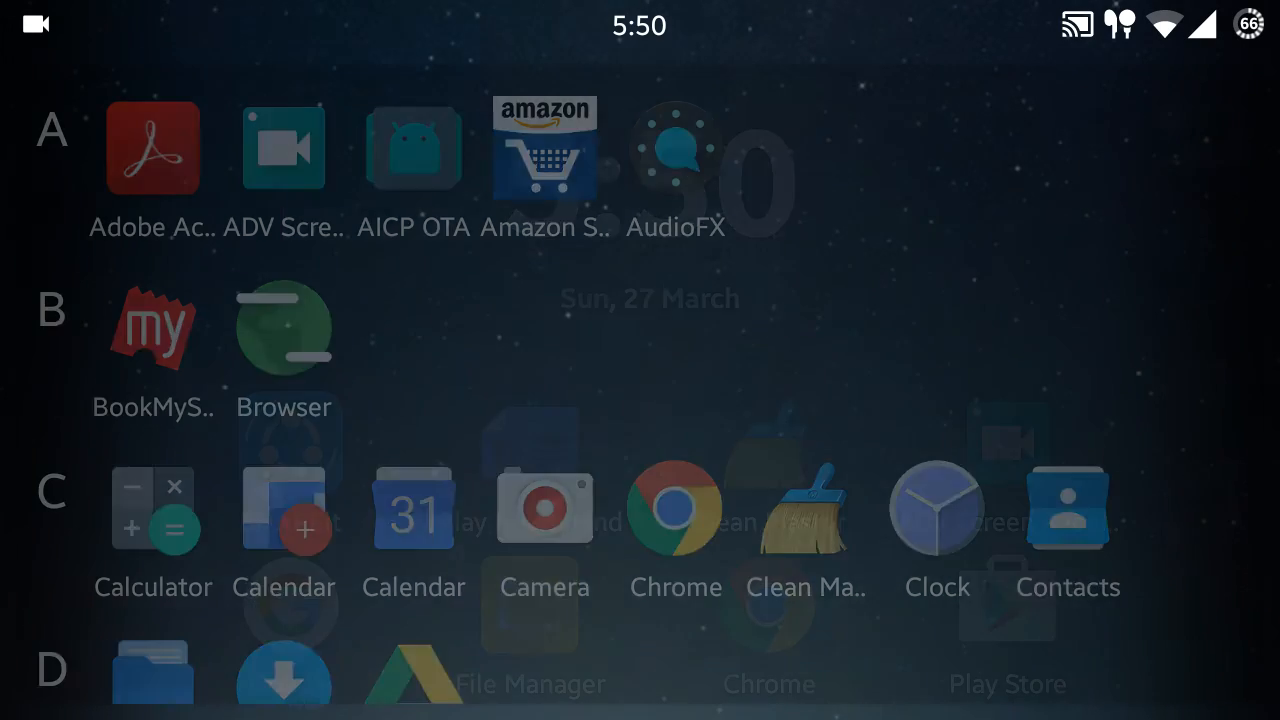
pyautogui.press('Back')
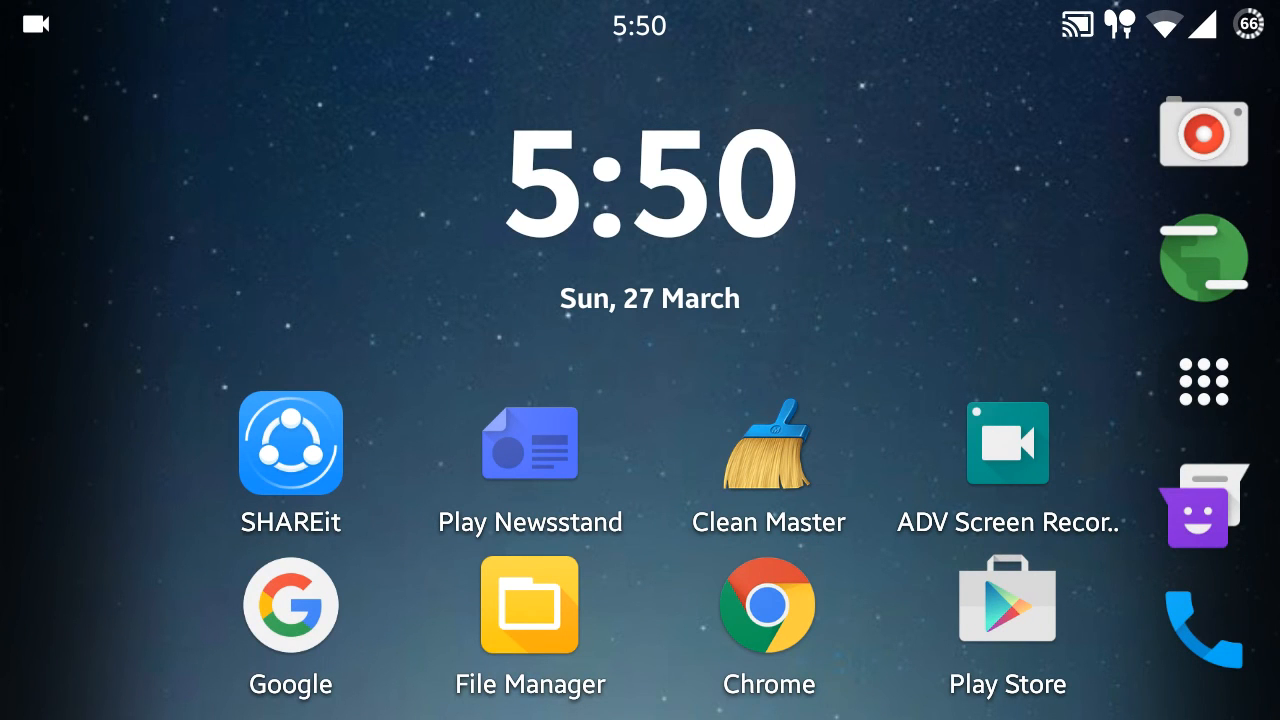